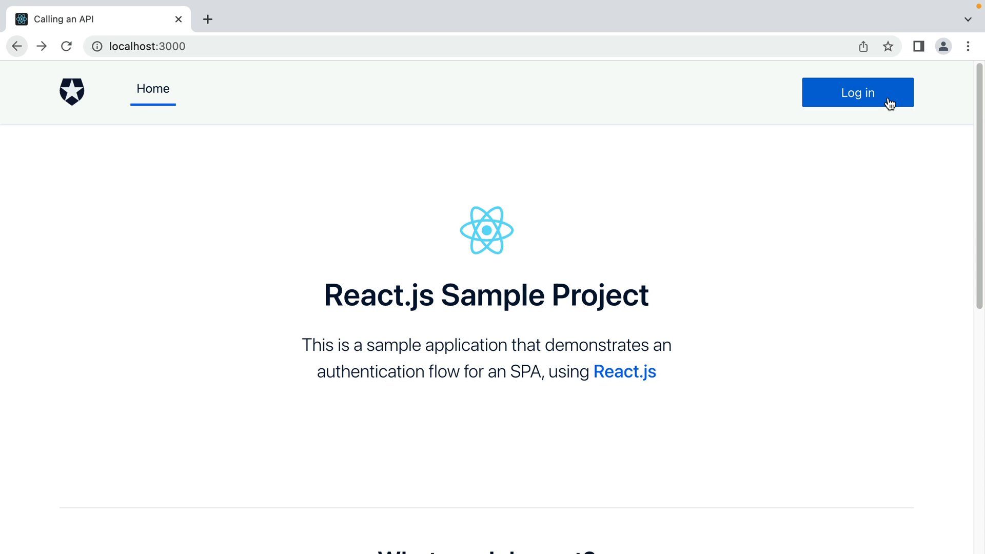
- Start the Auth0 login flow from the React sample app's Log in button
{"action": "left_click", "coordinate": [856, 92]}
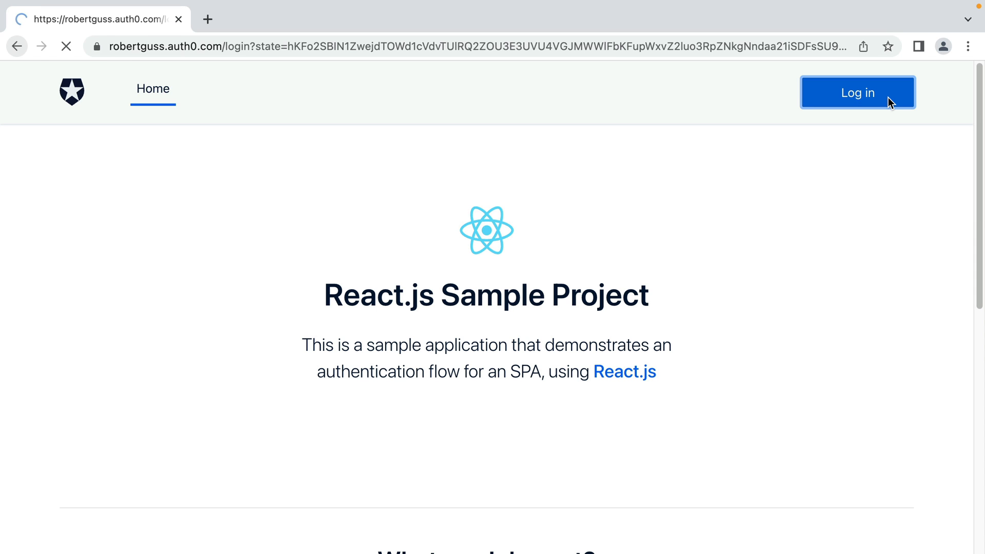
{"action": "left_click", "coordinate": [857, 93]}
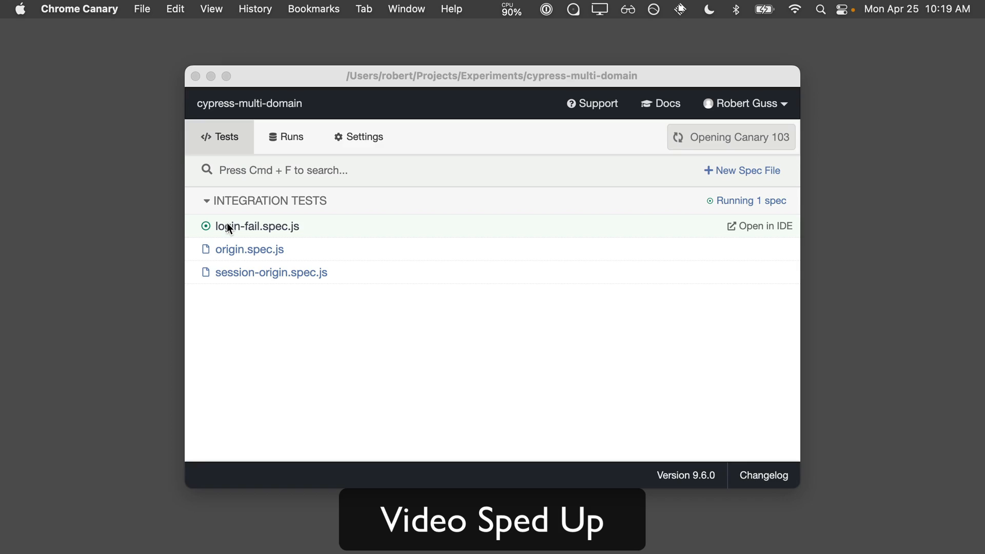
{"action": "left_click", "coordinate": [256, 226]}
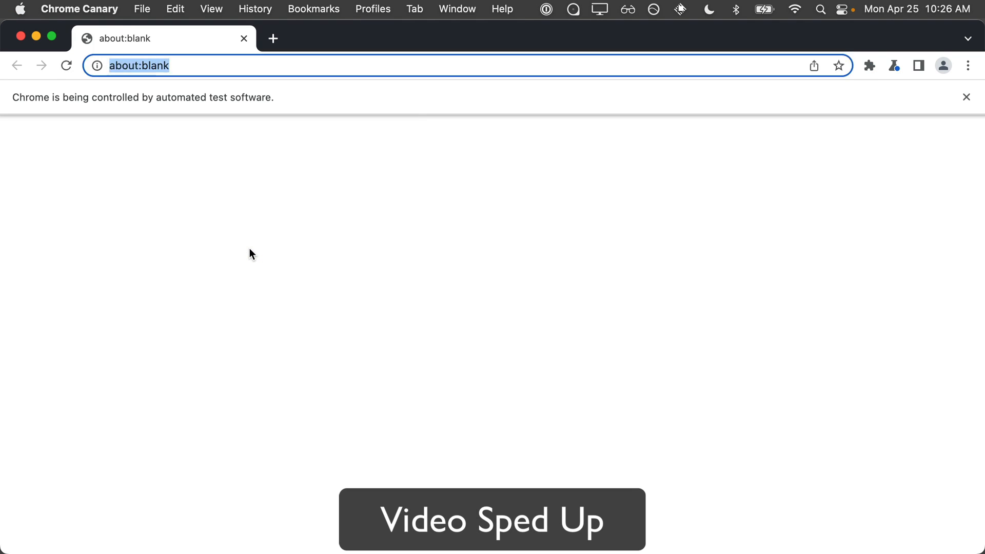
- Navigate the automated browser to localhost:3000/__/#/tests/integration/origin.spec.js
{"action": "type", "text": "localhost:3000/__/#/tests/integration/origin.spec.js"}
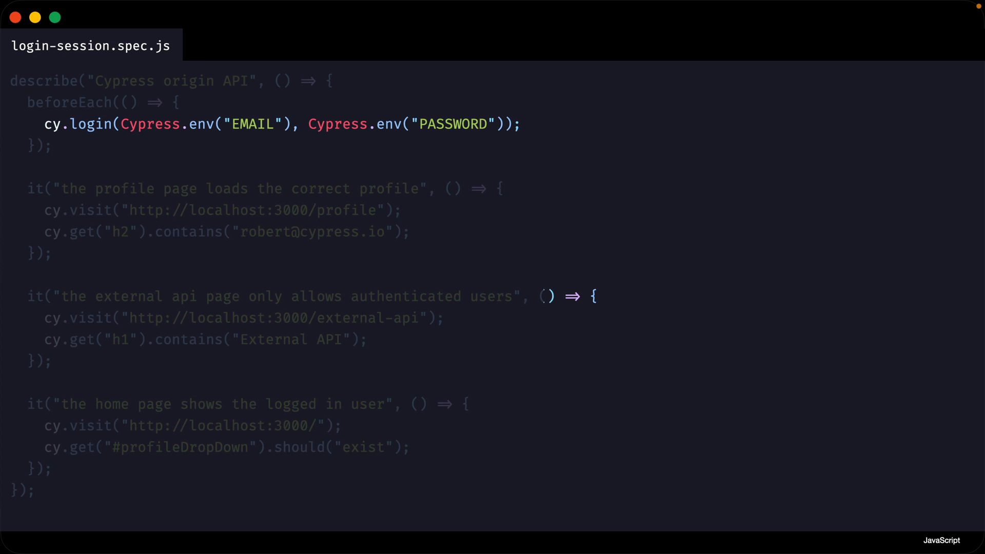
- Bring up login-session.spec.js showing the cy.login call with EMAIL and PASSWORD env values
{"action": "left_click", "coordinate": [92, 46]}
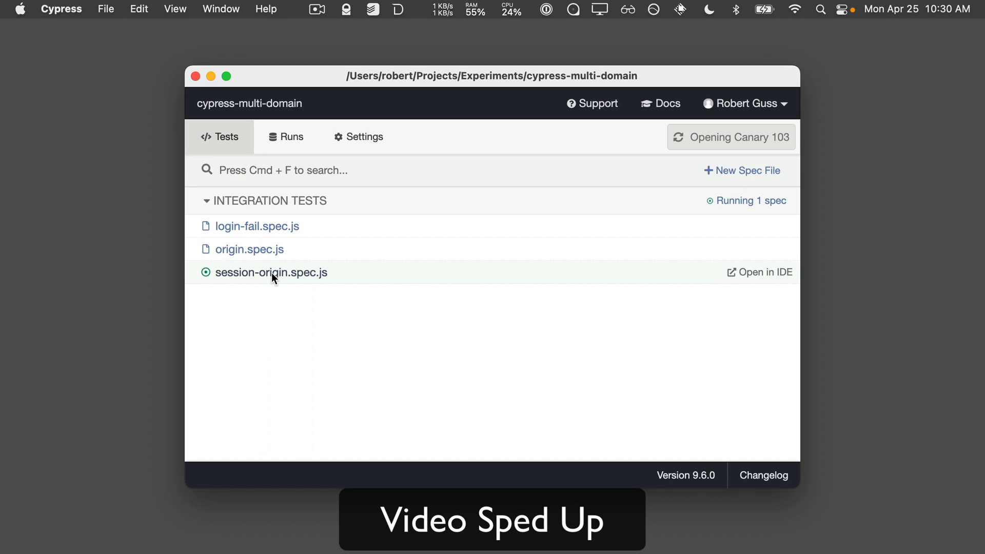
- Run session-origin.spec.js from the integration tests list
{"action": "left_click", "coordinate": [271, 273]}
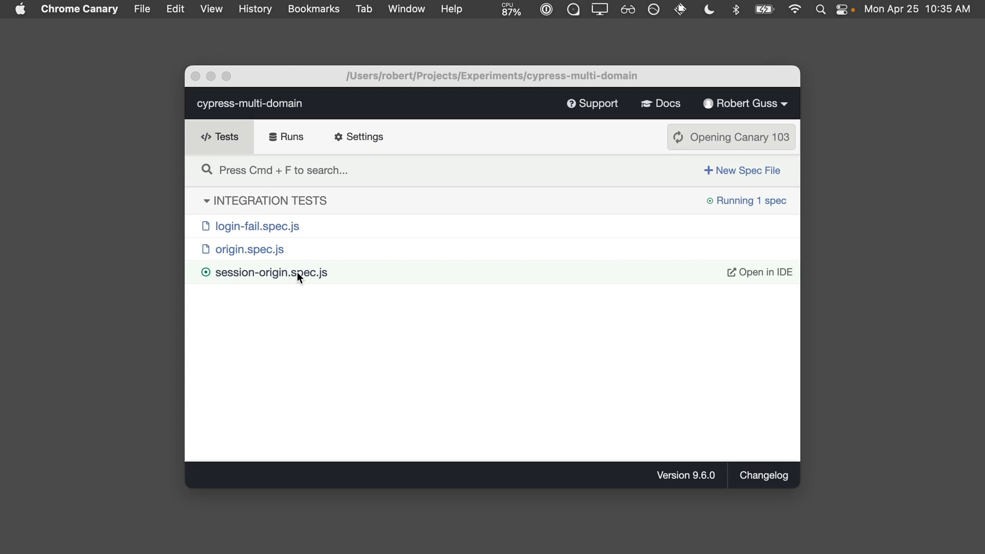
- Run session-origin.spec.js again so a new session is created via the Auth0 origin login
{"action": "left_click", "coordinate": [271, 273]}
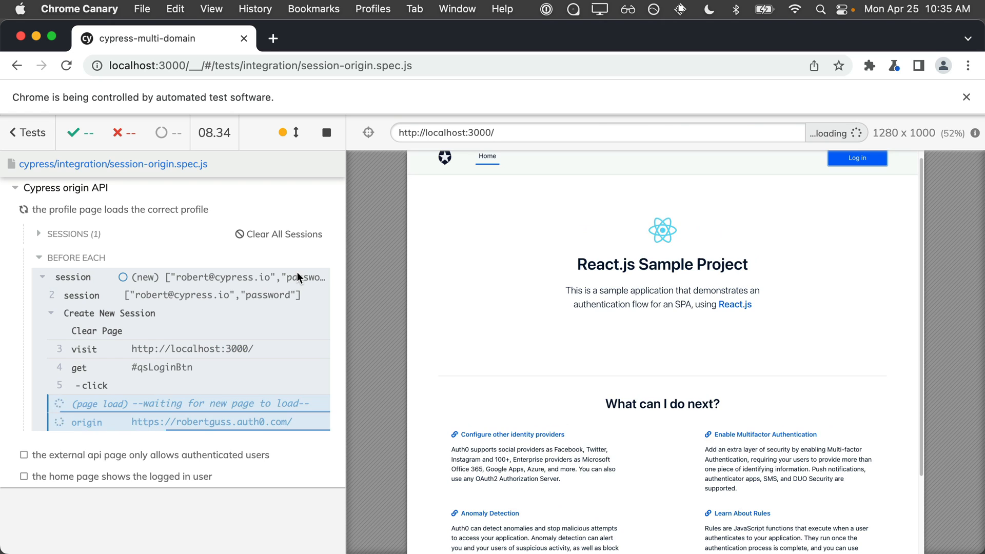